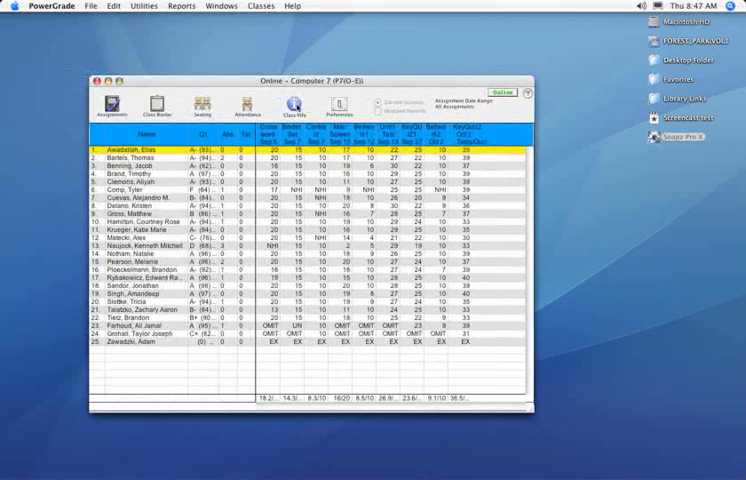
# Step: Bring up the Computer 7 class information showing room, course, section and dates
pyautogui.click(292, 96)
pyautogui.write('KEY')
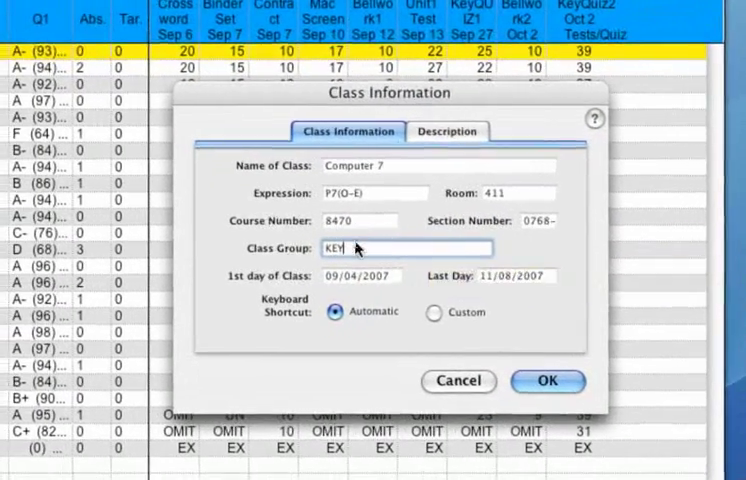
pyautogui.moveTo(358, 246)
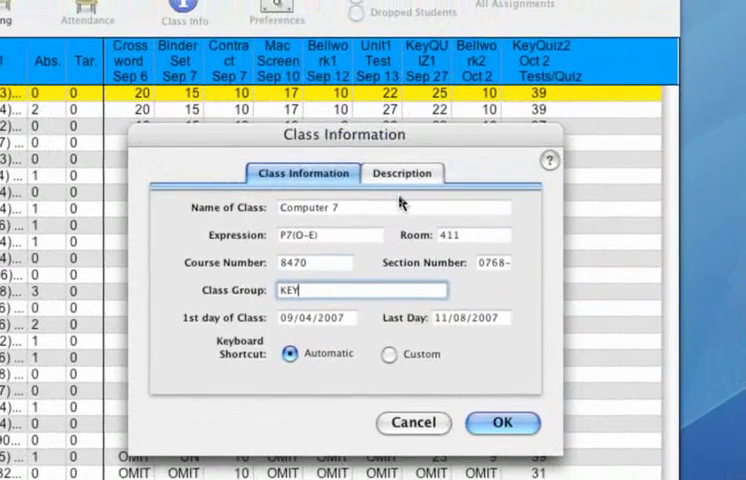
# Step: Write the parent description of 7th Grade Keyboarding and what NHI and OMIT scores mean
pyautogui.click(402, 172)
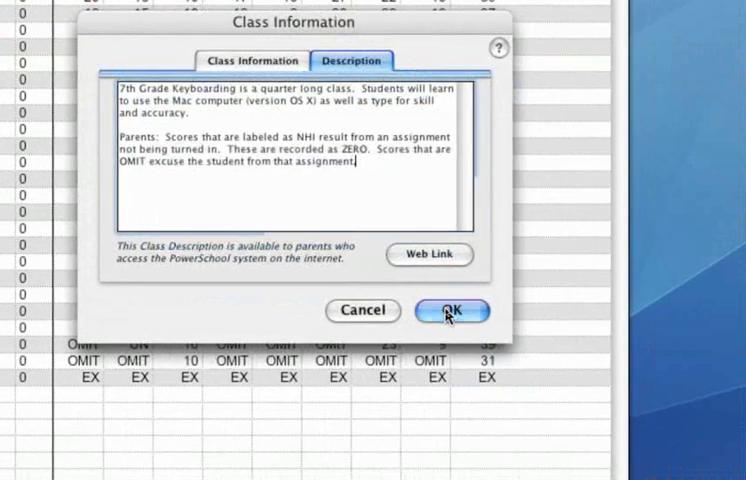
# Step: Confirm the class information with OK and close the Computer 7 gradebook window
pyautogui.click(448, 312)
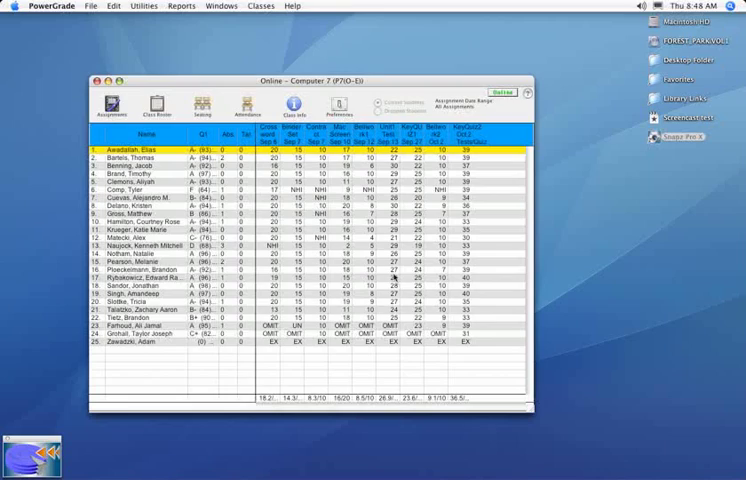
pyautogui.click(260, 6)
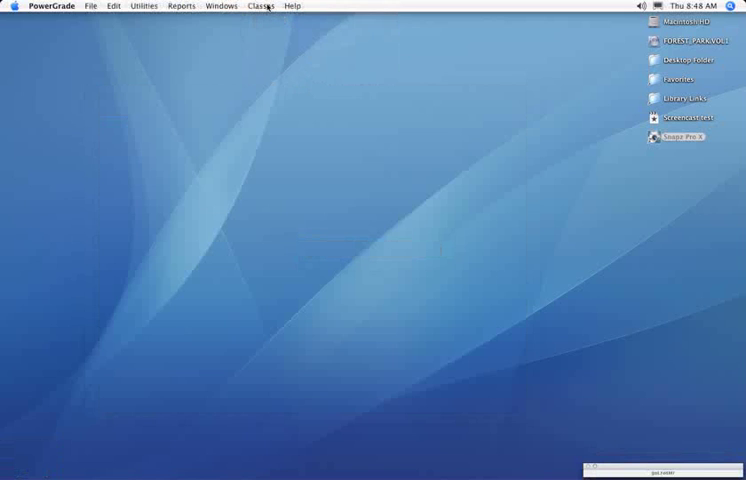
pyautogui.moveTo(314, 80)
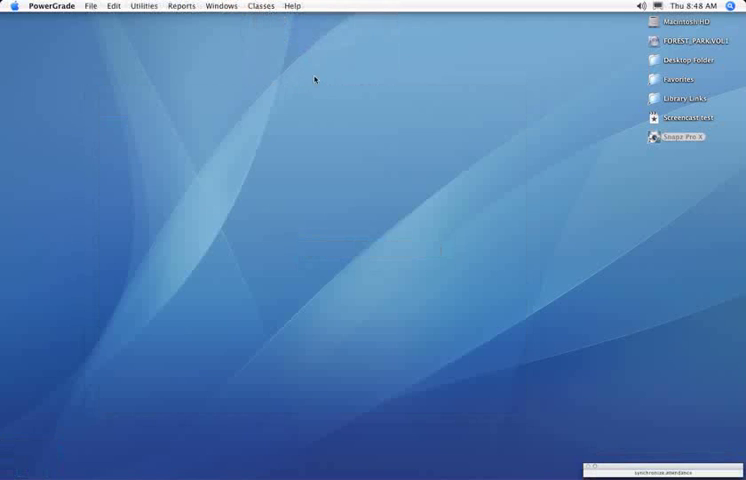
pyautogui.moveTo(368, 120)
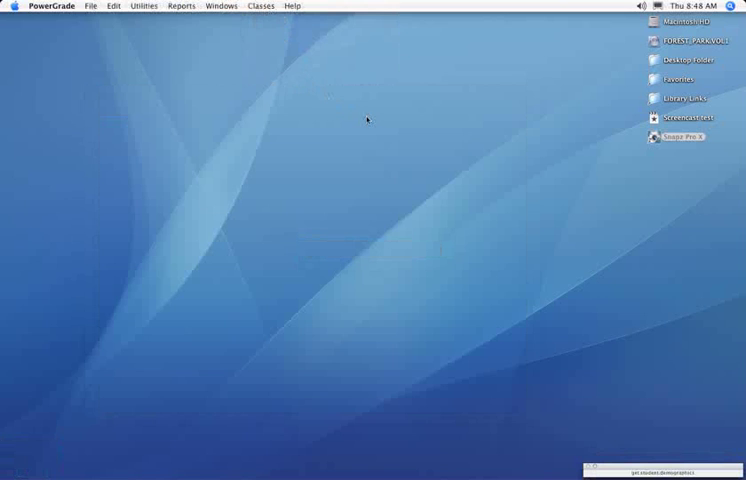
pyautogui.moveTo(376, 130)
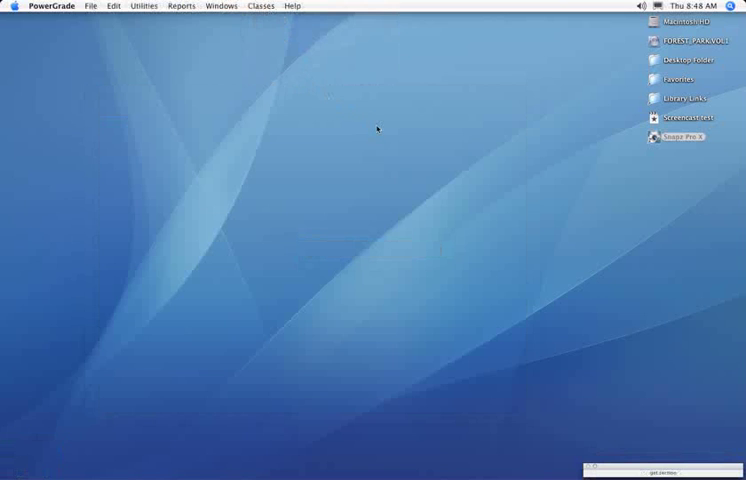
pyautogui.moveTo(344, 136)
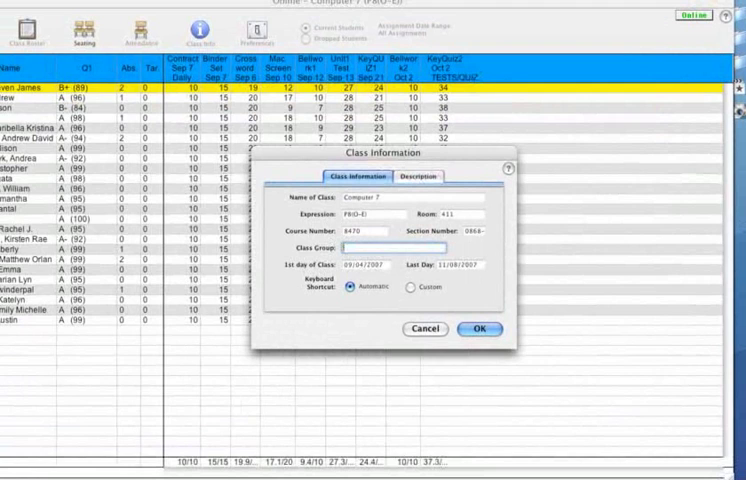
# Step: Enter KEY as the second keyboarding class's group to link it with Computer 7
pyautogui.write('KEY')
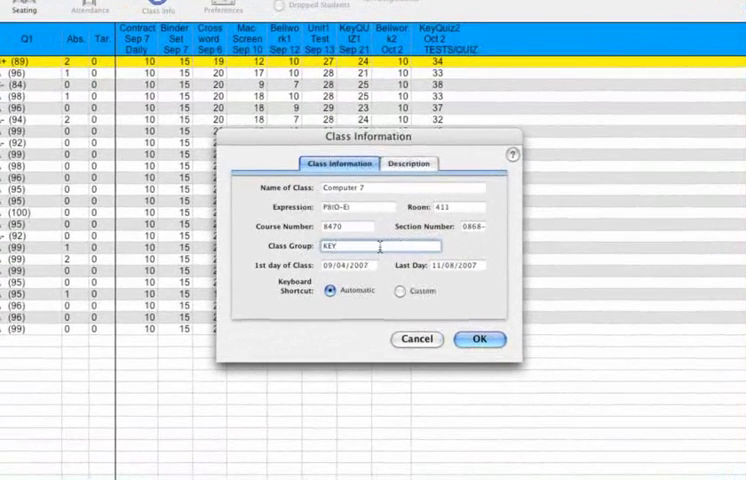
pyautogui.moveTo(378, 246)
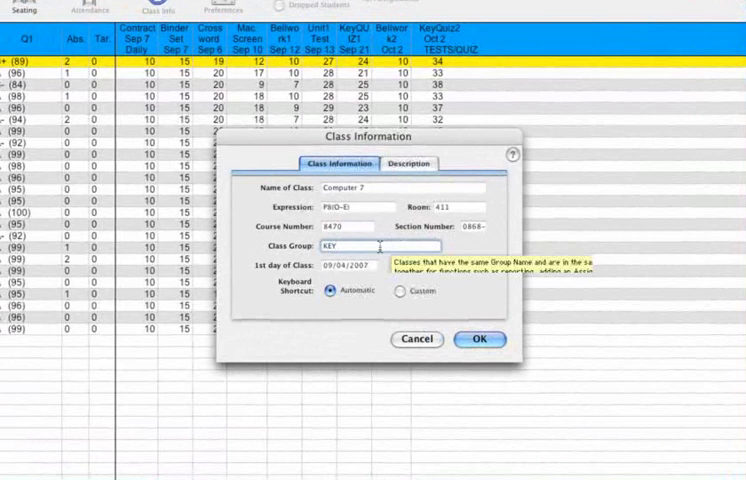